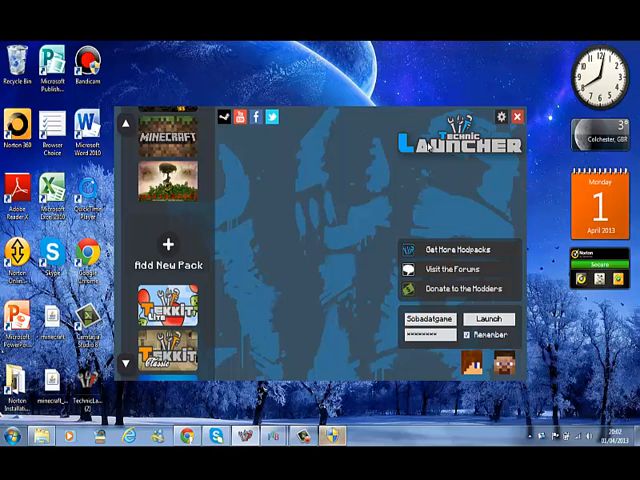
mouse_move(275, 277)
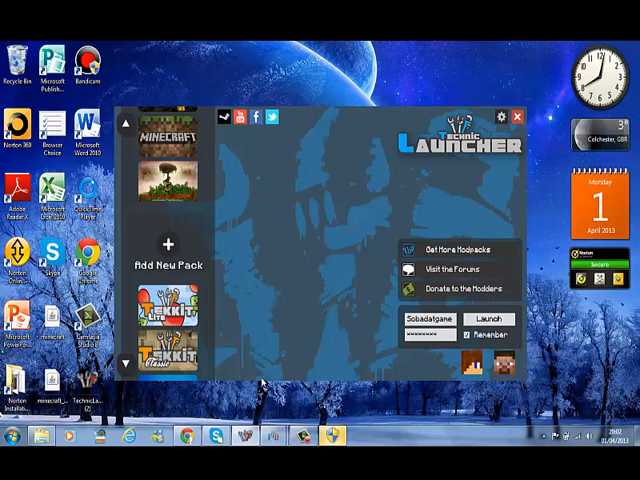
- Scroll technicpack.net's Browse Modpacks list and open the Magician's Cookbook page
click(448, 249)
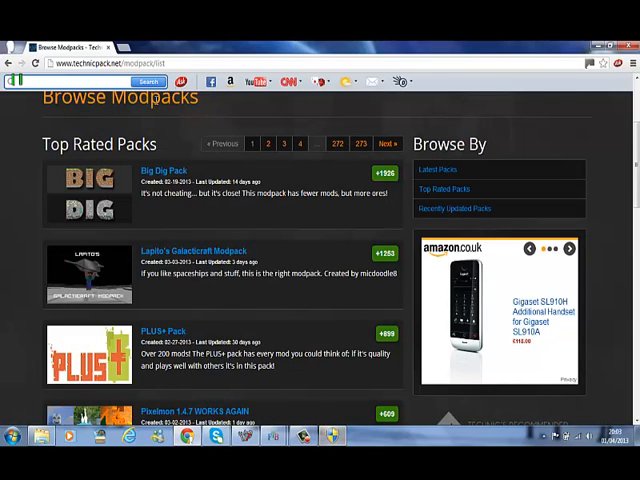
click(120, 65)
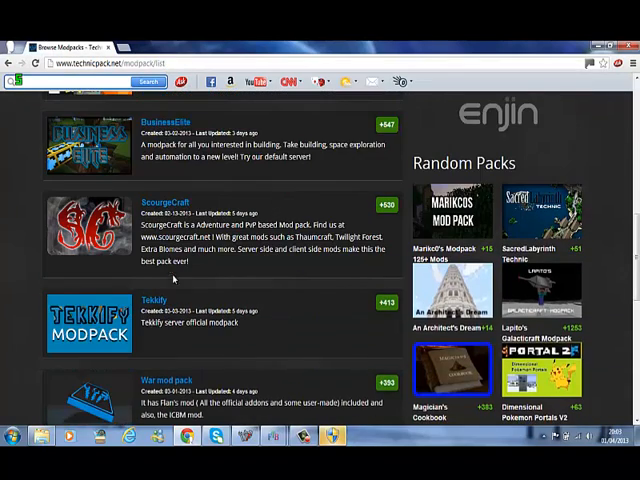
scroll(down, 3)
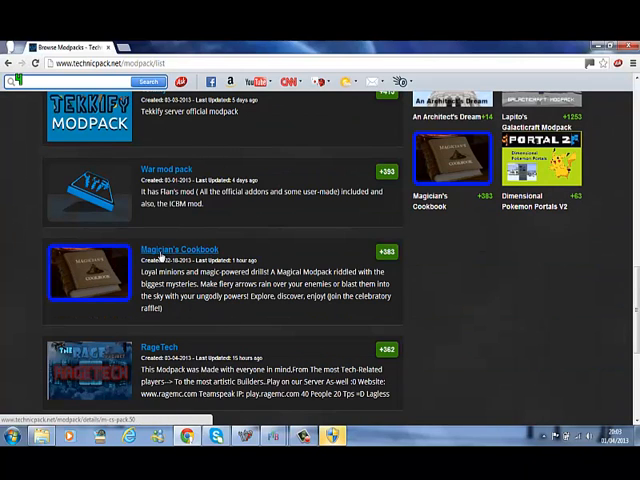
click(180, 248)
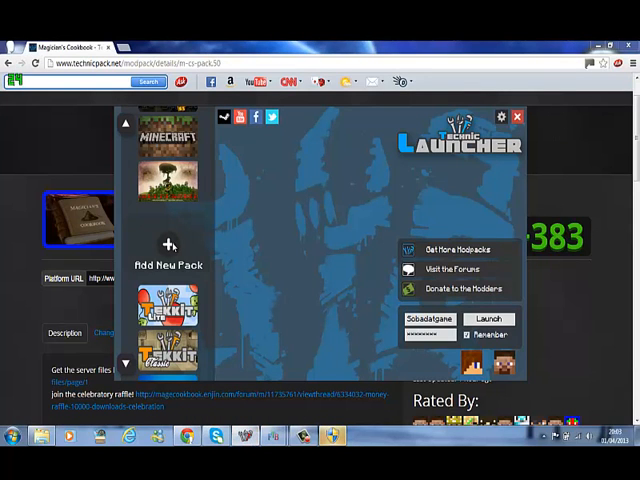
- Add Magician's Cookbook via Add New Pack with its Platform URL, confirming the prompt
click(168, 250)
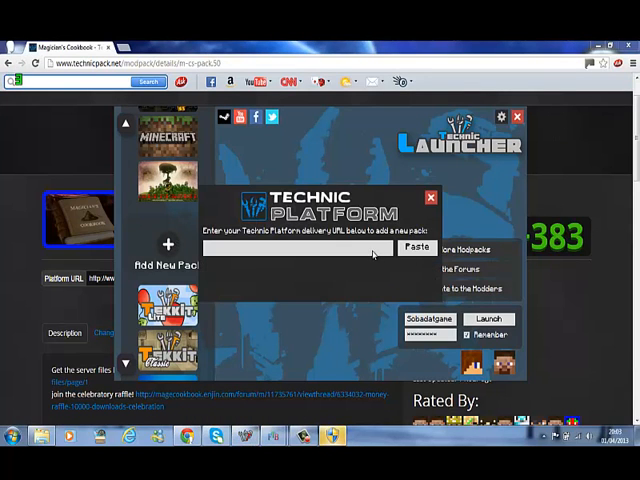
click(416, 247)
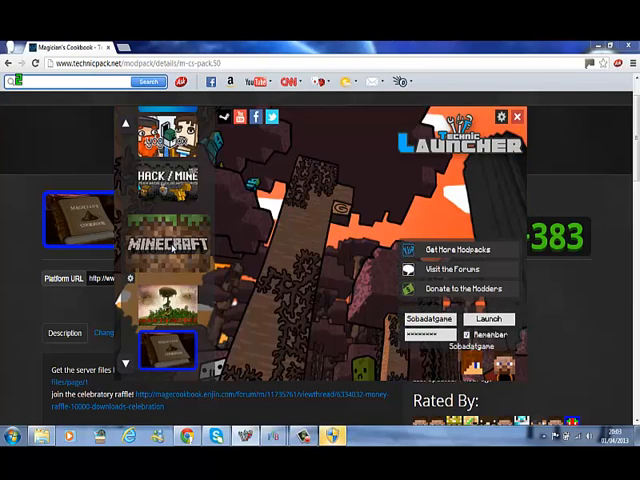
scroll(down, 3)
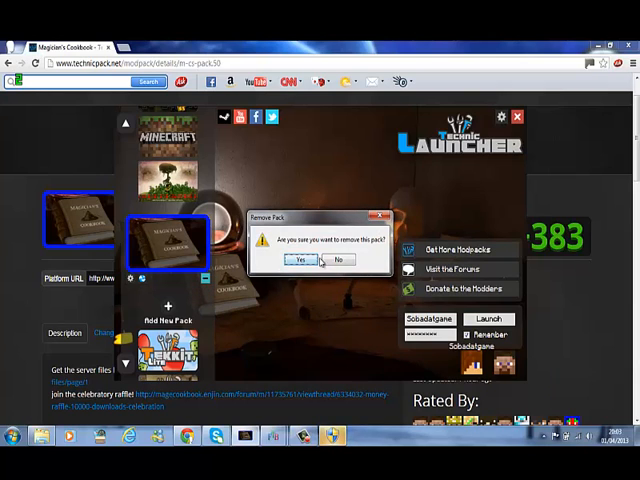
click(300, 260)
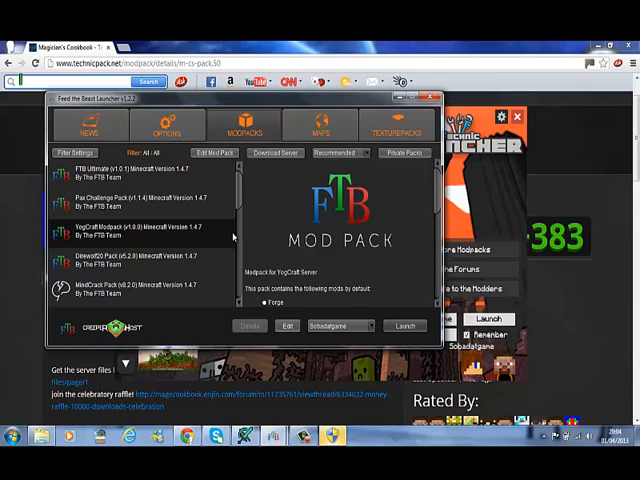
mouse_move(190, 183)
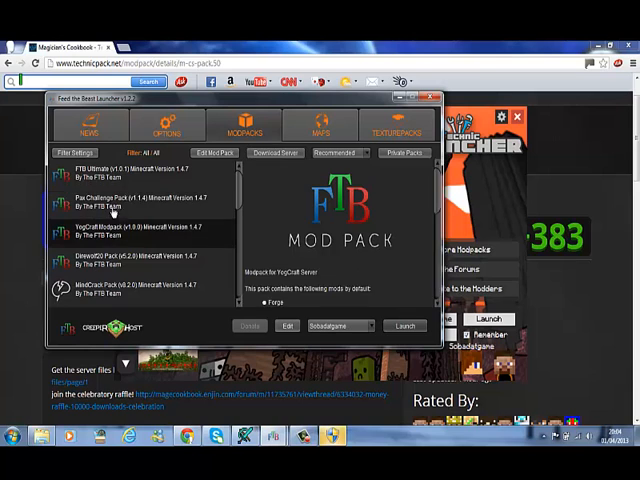
- Open Edit Mod Pack for the selected FTB modpack
click(130, 263)
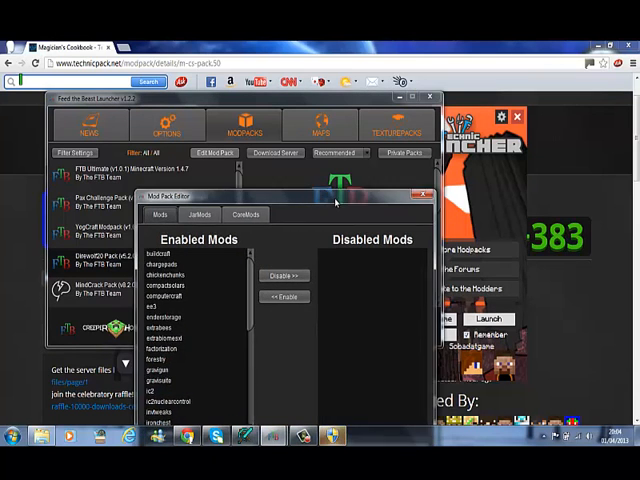
- Install the DamageIndicators zip from Downloads through Add Mod
scroll(down, 3)
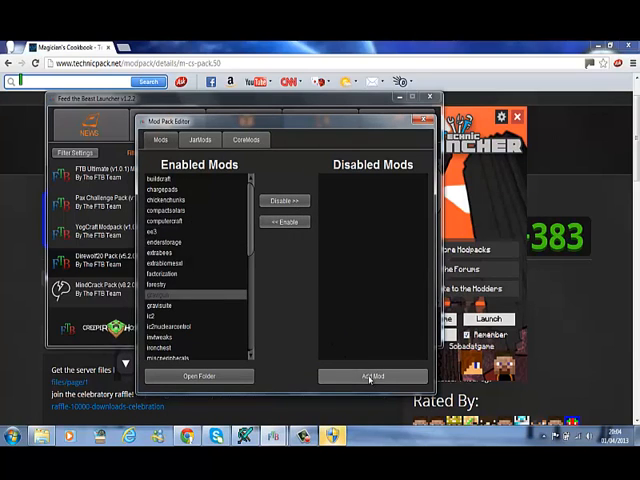
click(372, 376)
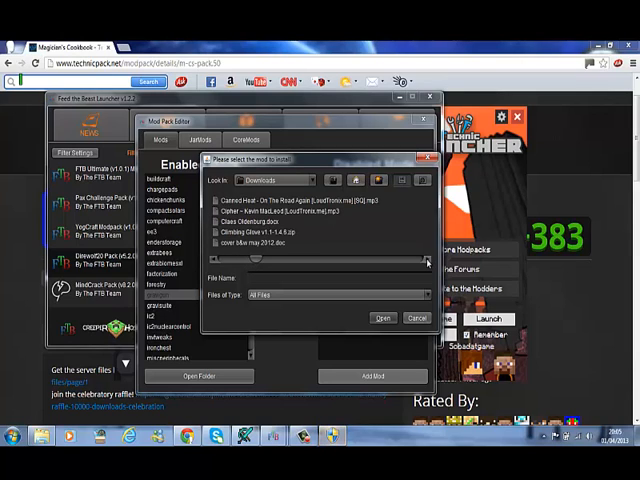
scroll(down, 3)
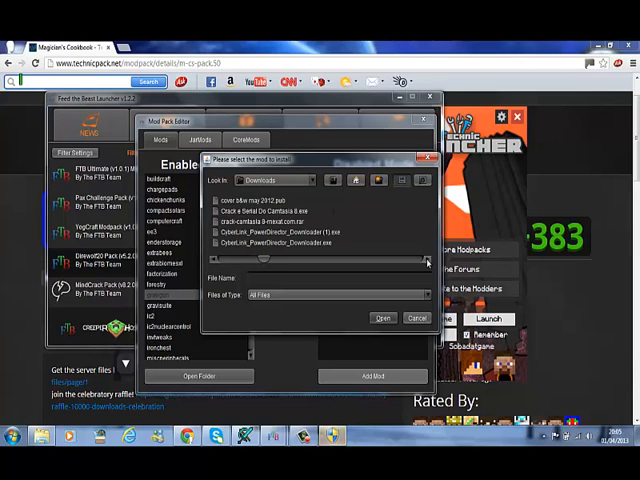
scroll(down, 3)
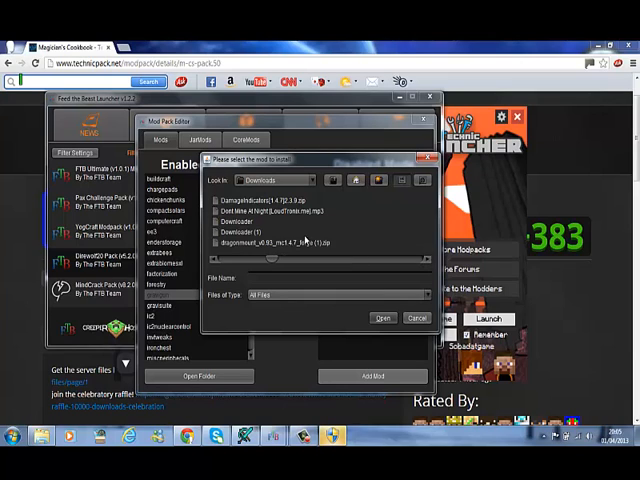
click(265, 201)
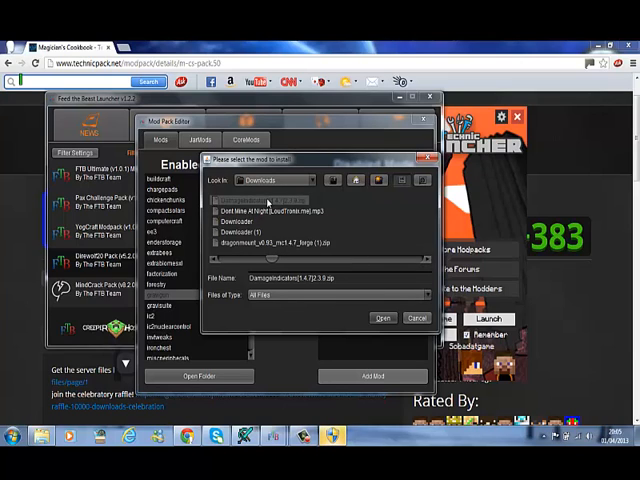
click(383, 318)
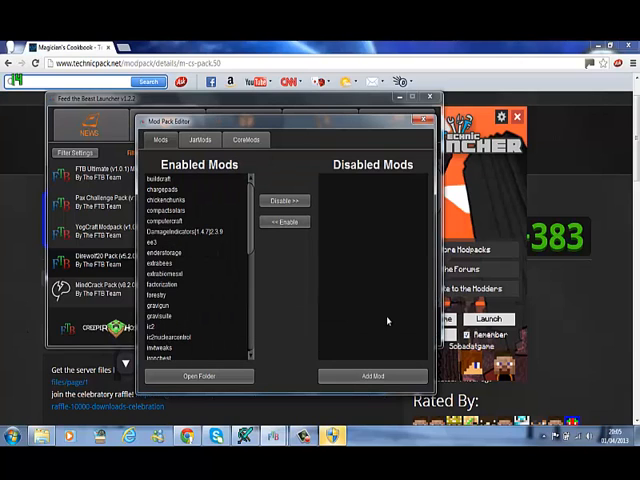
- Close the mod editor, select a different modpack and scroll through the pack list
click(190, 232)
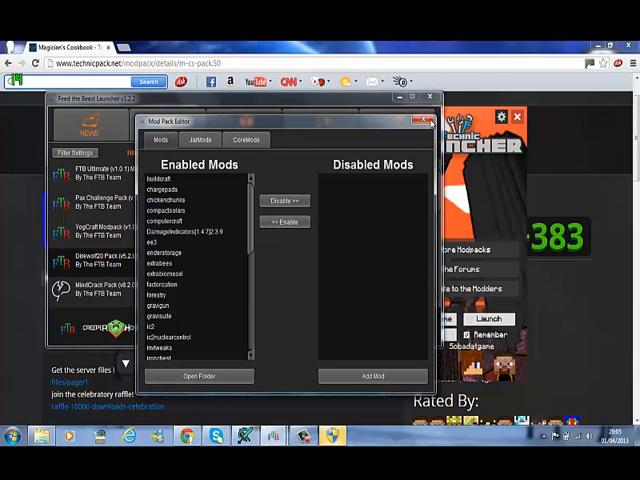
click(419, 120)
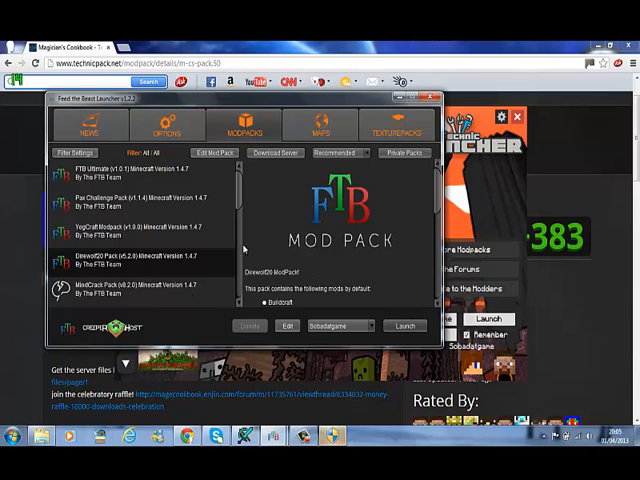
mouse_move(393, 370)
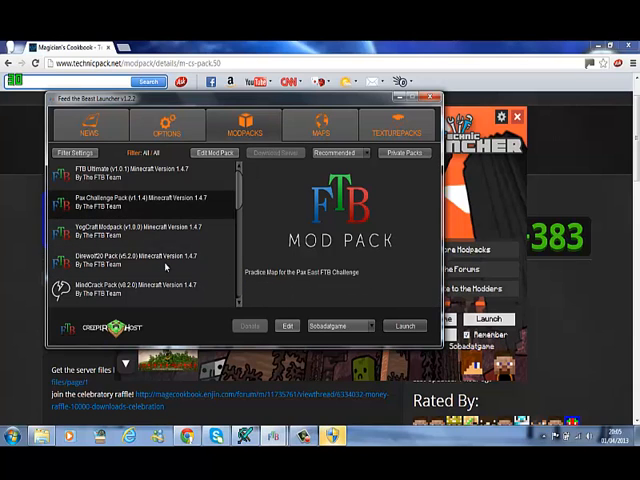
click(130, 168)
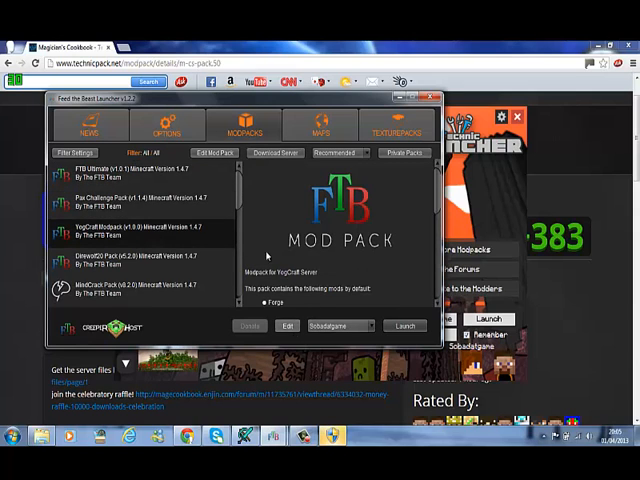
scroll(down, 3)
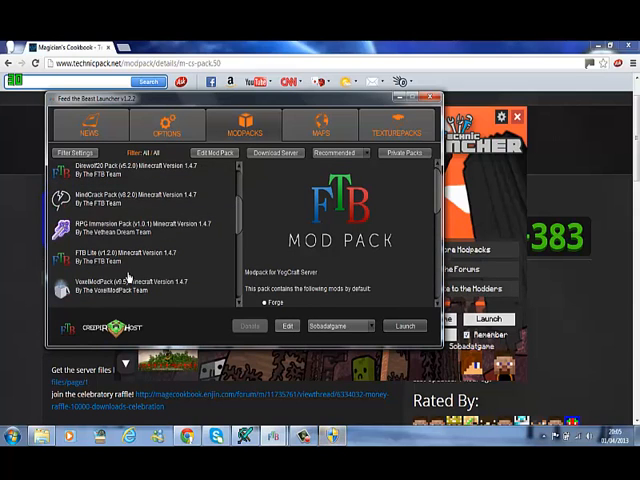
scroll(down, 3)
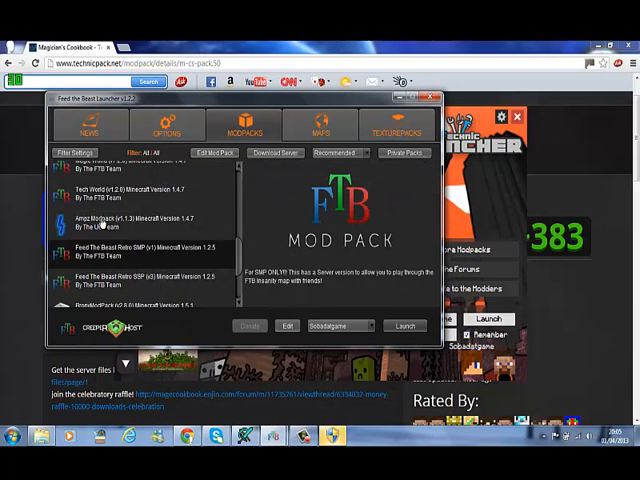
scroll(down, 3)
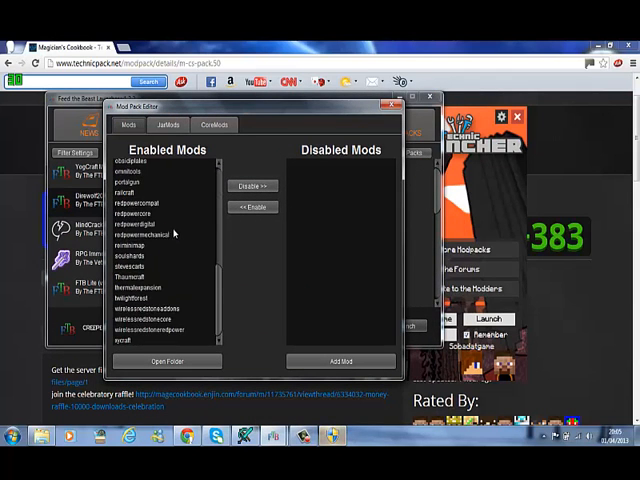
- Disable buildcraft, disable then re-enable chargepads, and close the Mod Pack Editor
scroll(up, 3)
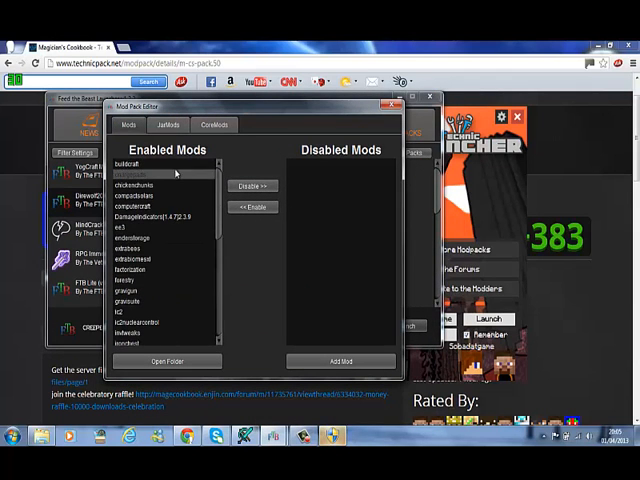
click(252, 185)
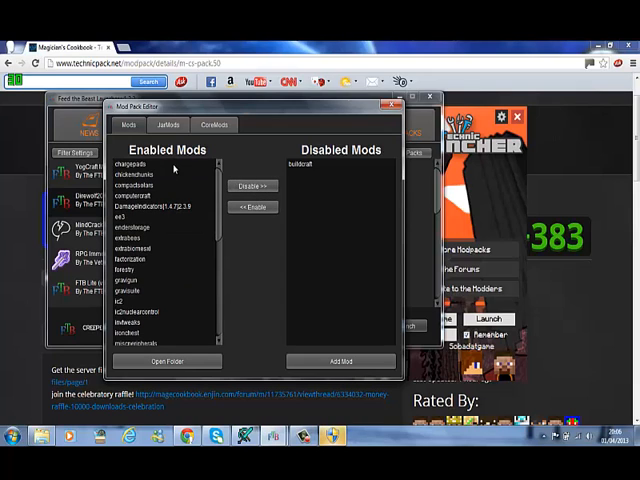
click(252, 185)
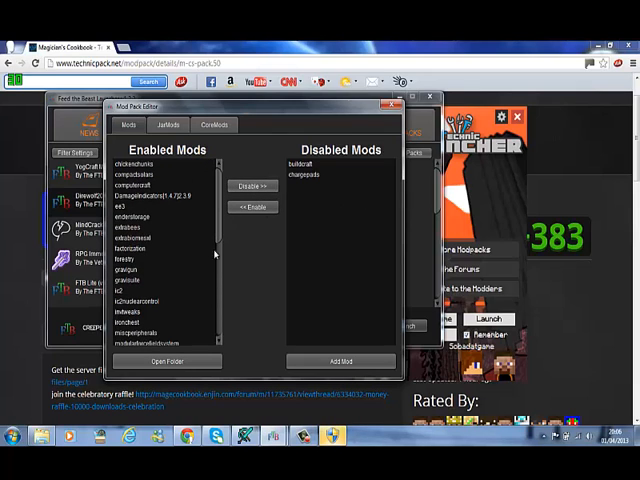
mouse_move(266, 250)
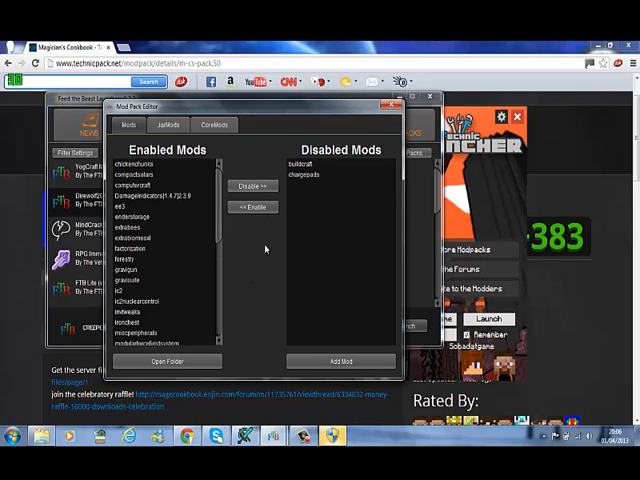
click(253, 207)
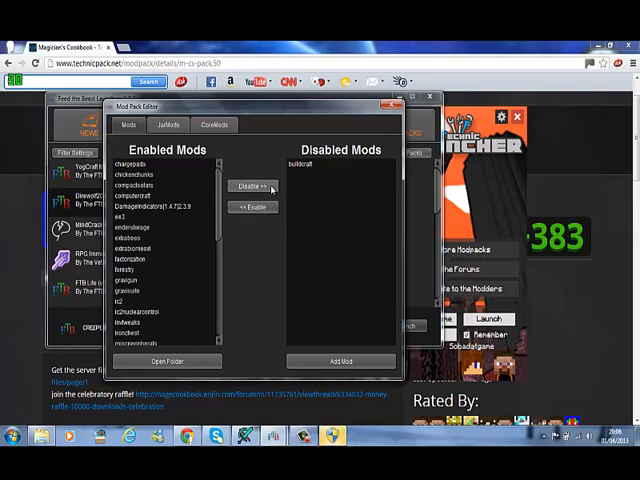
click(252, 207)
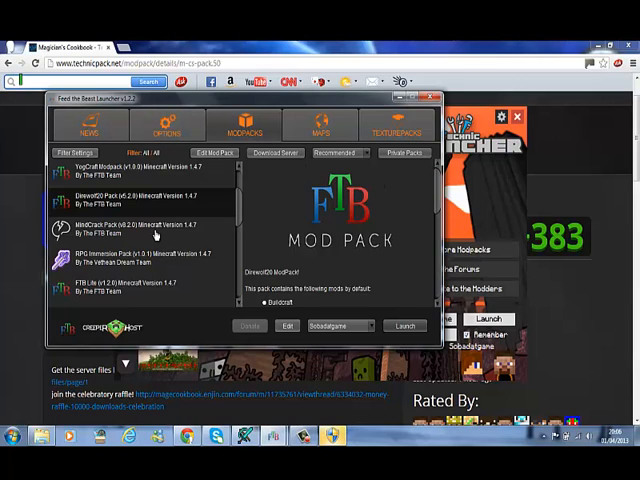
- Open YogCraft's mod editor, move it into view, and select DamageIndicators and ICBM
click(140, 167)
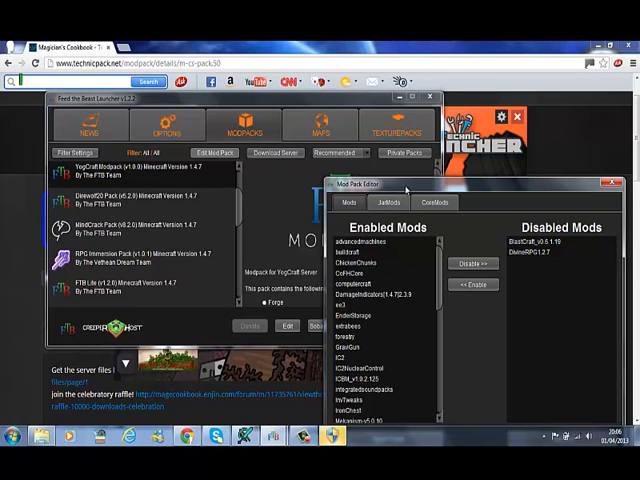
drag(400, 181, 300, 121)
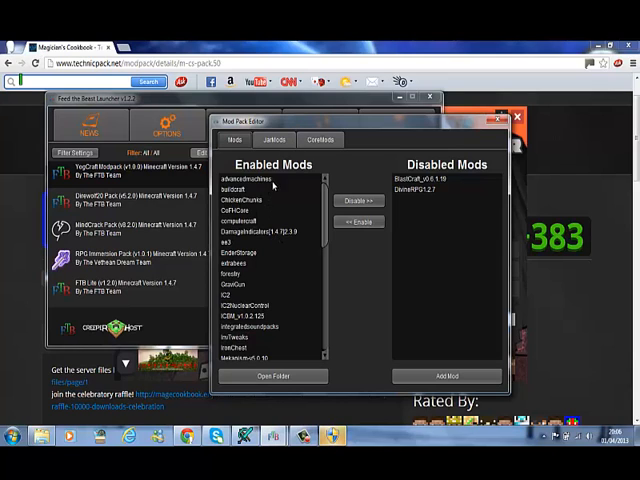
click(270, 232)
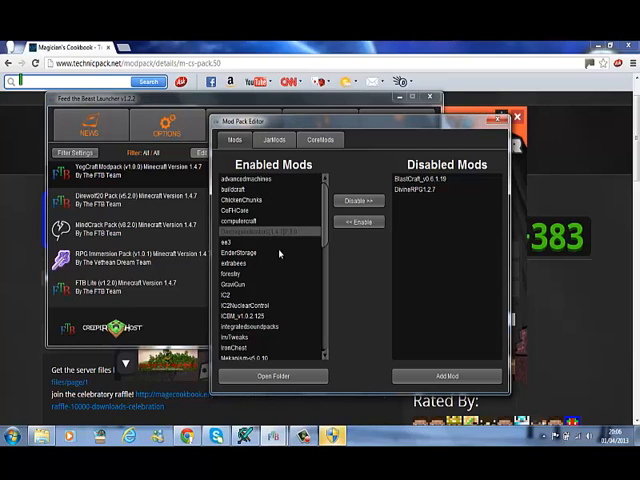
click(250, 319)
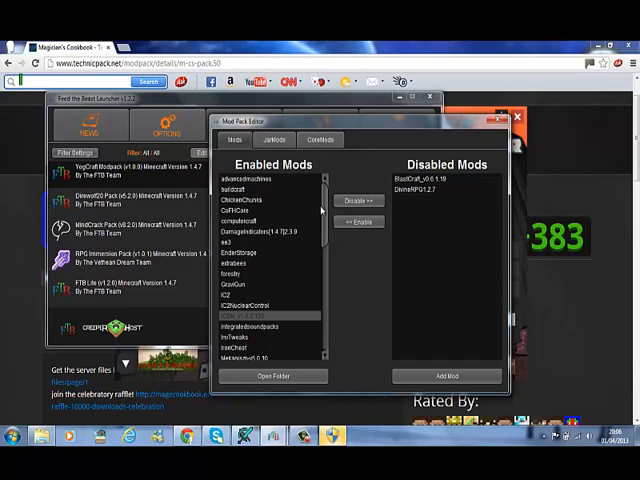
- Scroll the Mods list, view the JarMods tab, then return to Mods
scroll(down, 3)
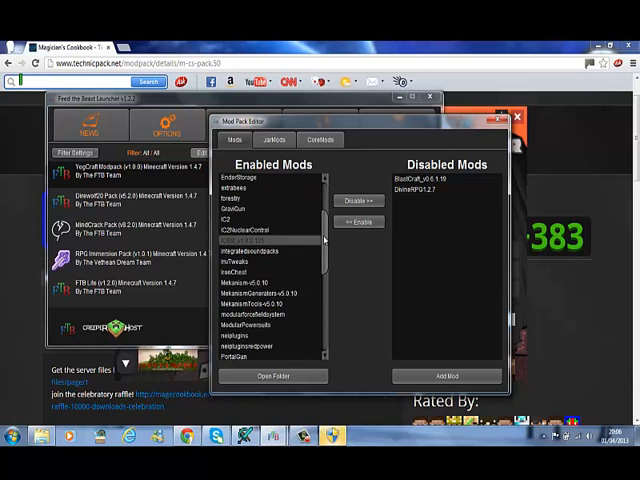
scroll(down, 3)
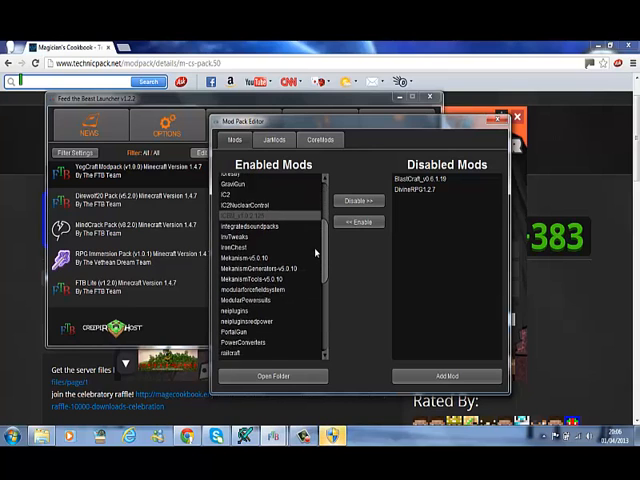
scroll(down, 3)
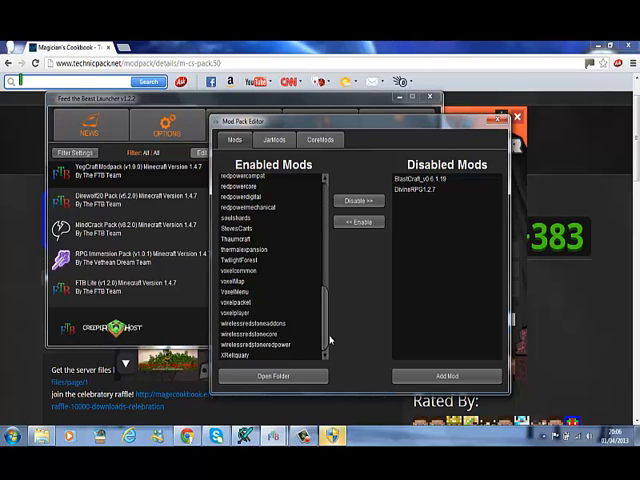
scroll(up, 3)
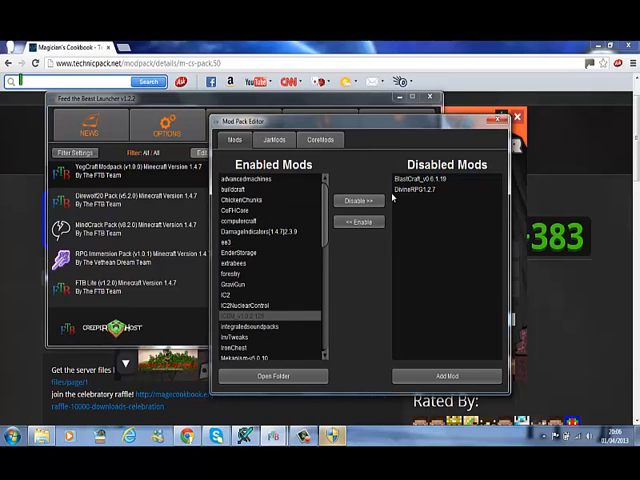
click(435, 187)
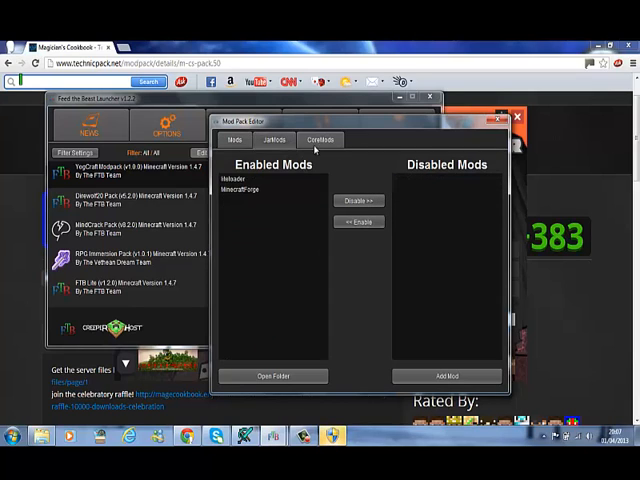
click(275, 139)
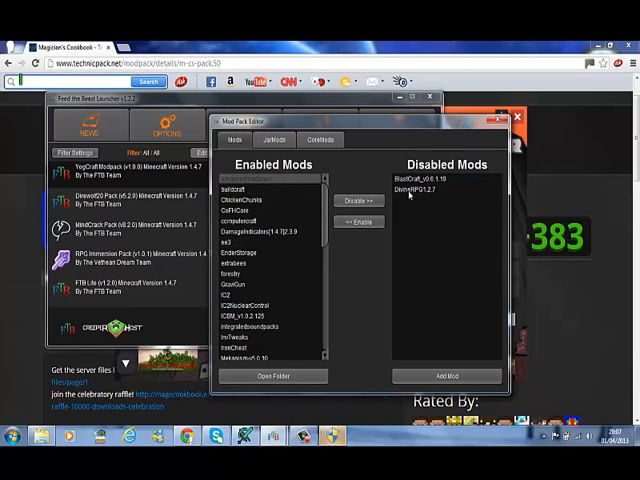
mouse_move(480, 138)
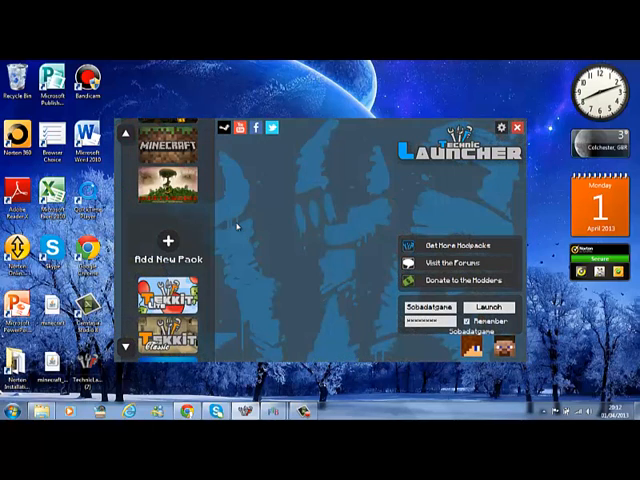
mouse_move(270, 225)
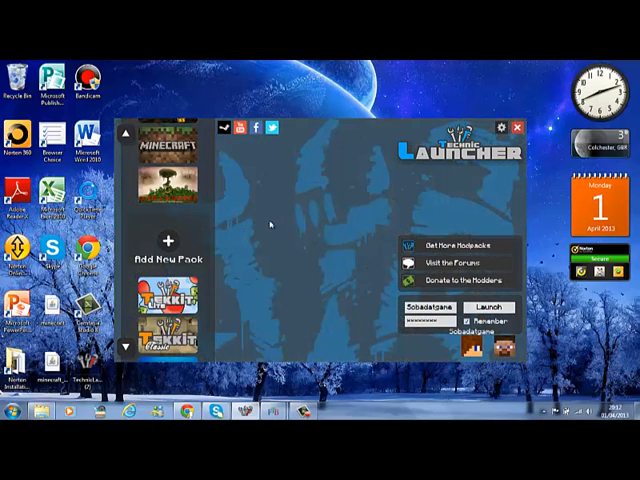
mouse_move(345, 200)
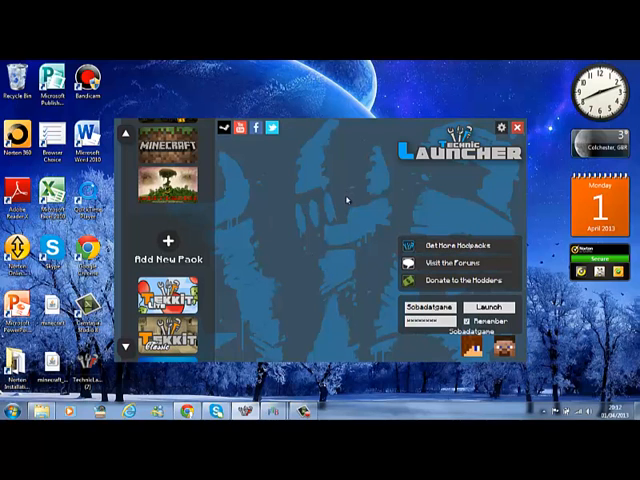